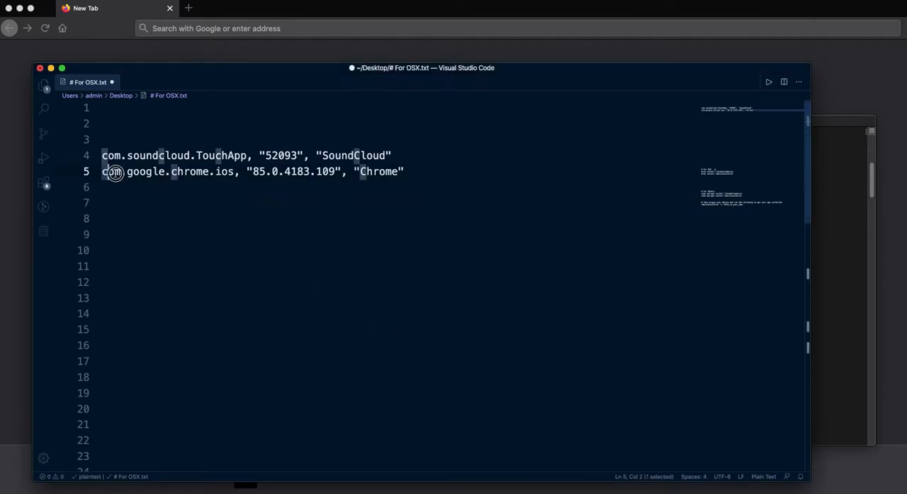
Select line 5: com.google.chrome.ios, "85.0.4183.109", "Chrome".
drag(113, 172, 406, 171)
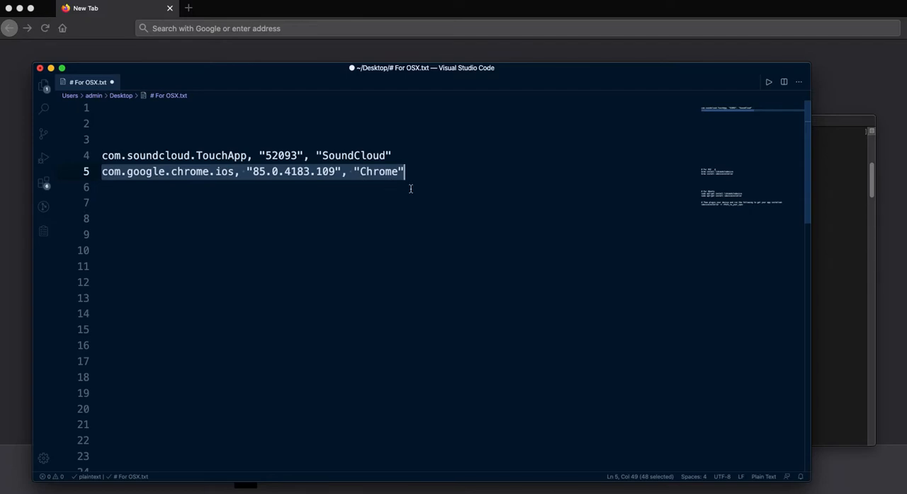
mouse_move(312, 232)
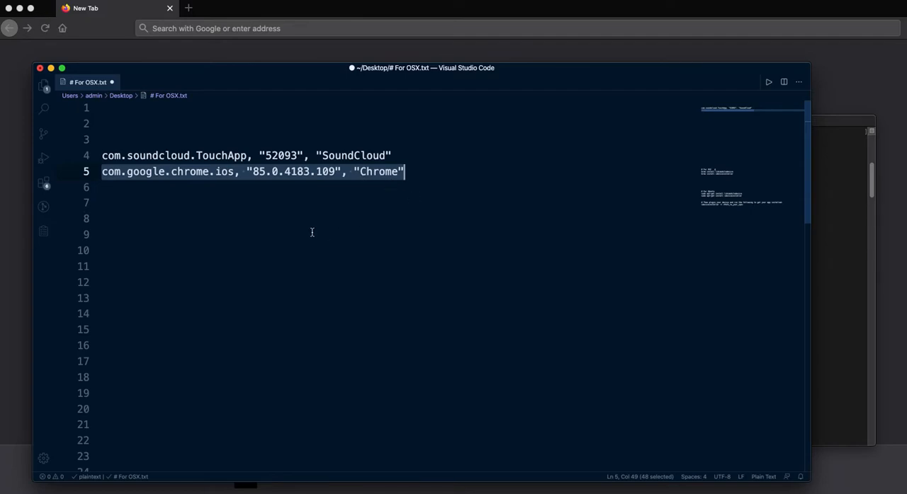
Remove the blank lines so '# For OSX' and the brew install commands sit under the examples.
click(193, 235)
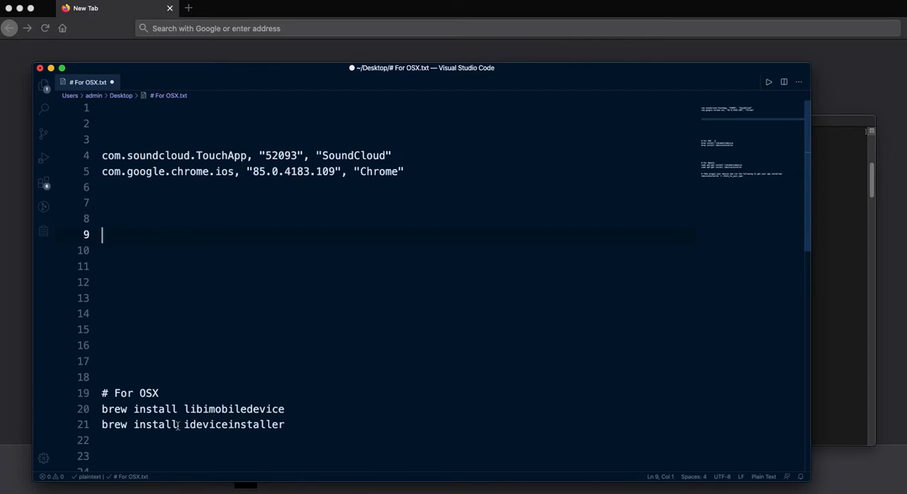
click(285, 408)
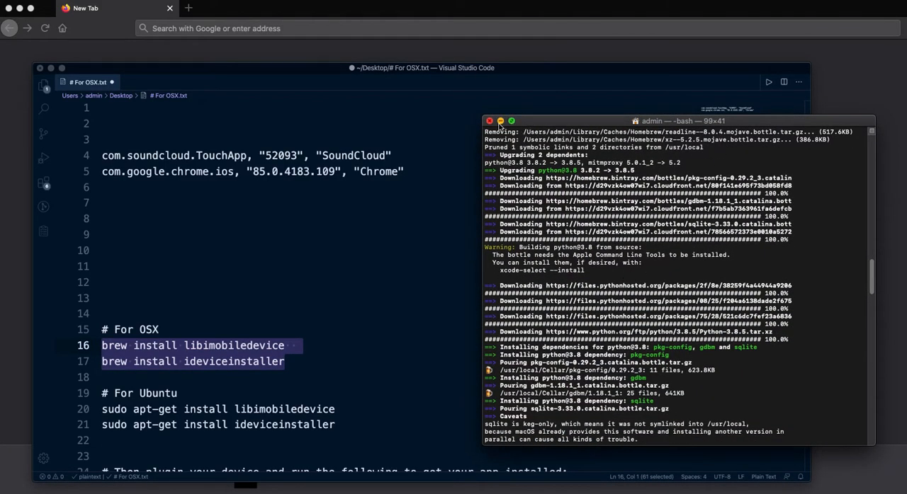
Minimize the Terminal window showing Homebrew install output.
click(490, 120)
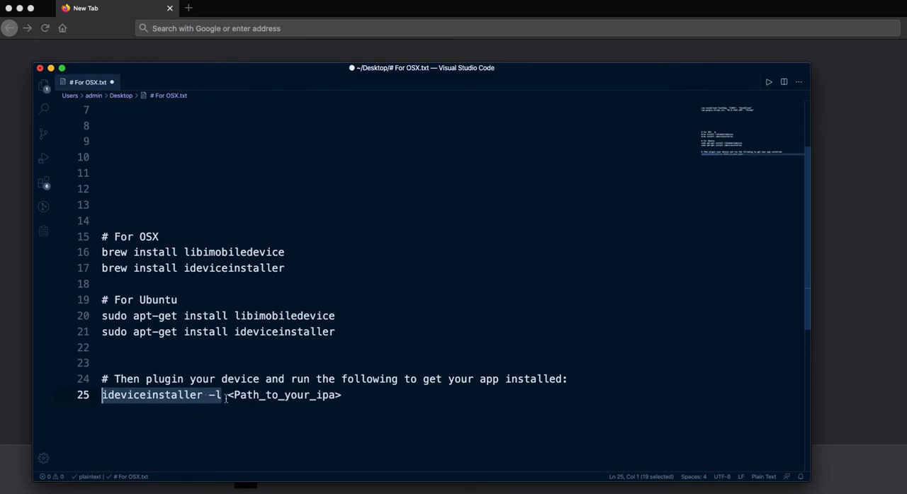
mouse_move(298, 396)
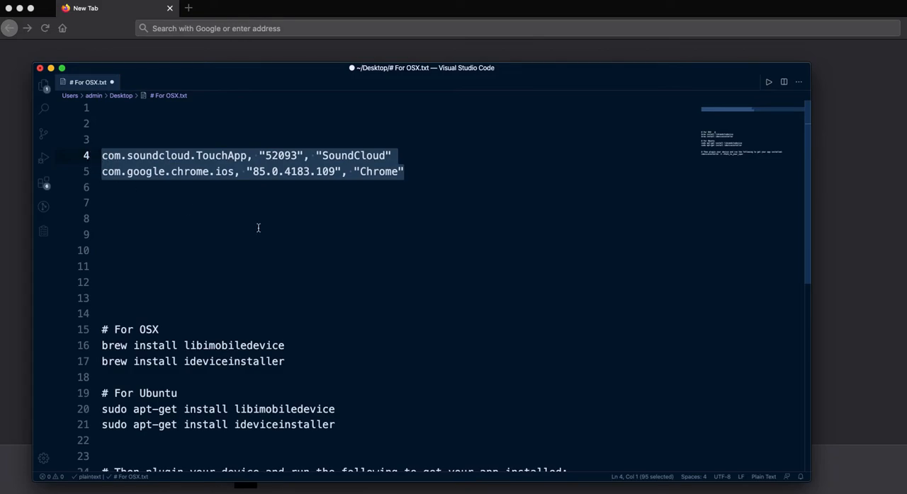
mouse_move(533, 473)
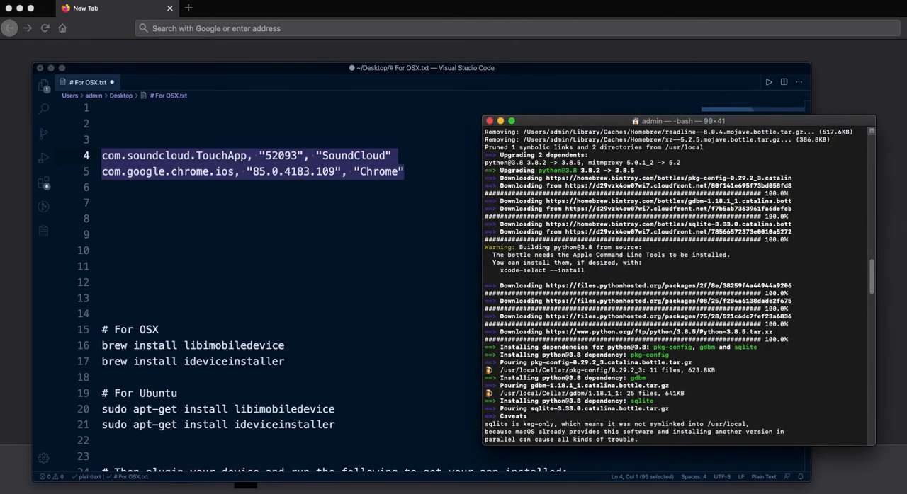
mouse_move(330, 480)
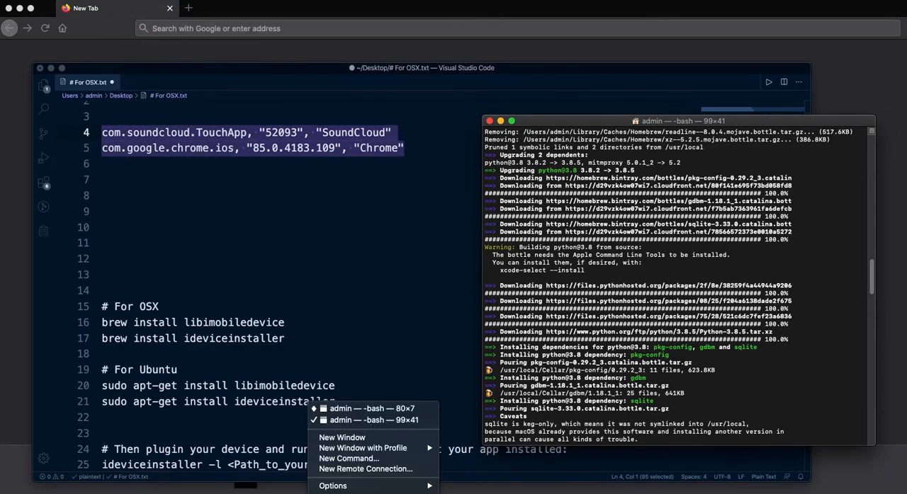
Bring the 'admin — -bash — 80×7' Terminal window forward from the Dock and reposition it.
click(364, 424)
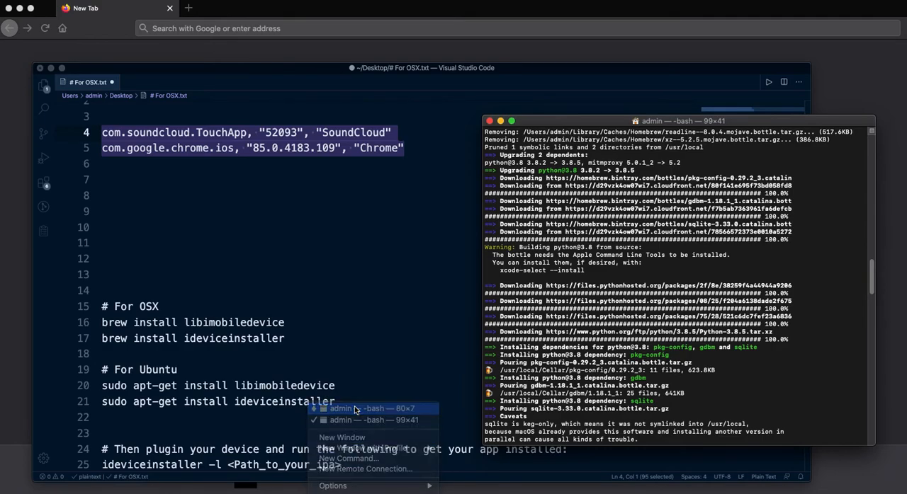
click(358, 408)
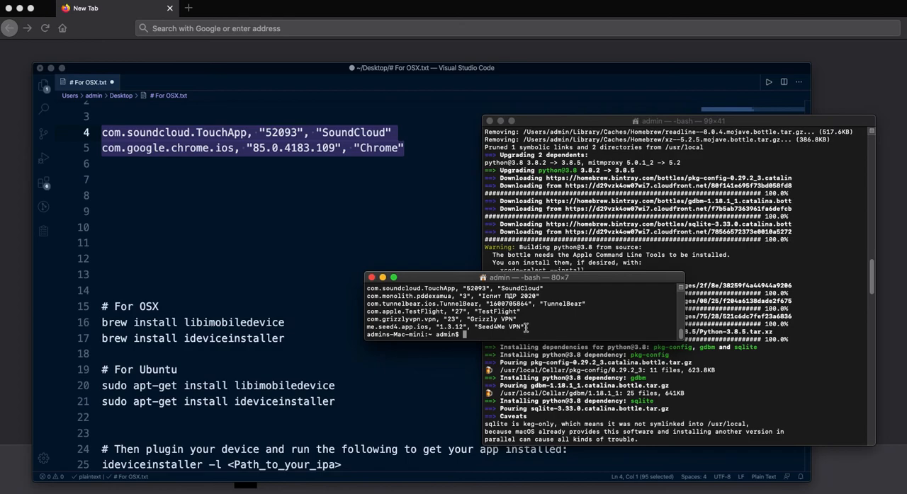
drag(366, 296, 524, 327)
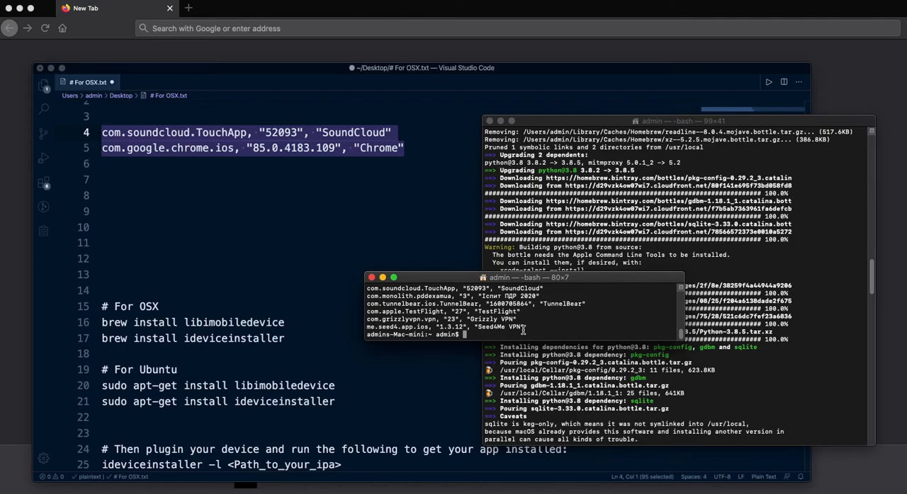
mouse_move(395, 260)
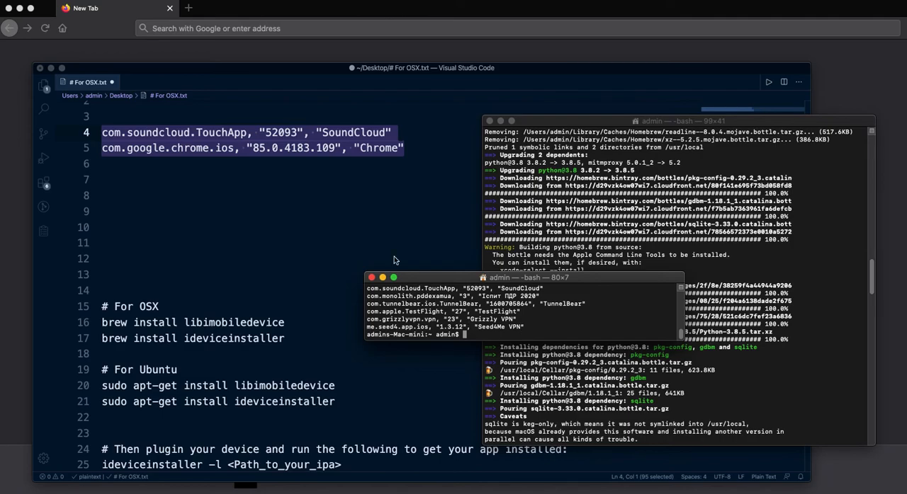